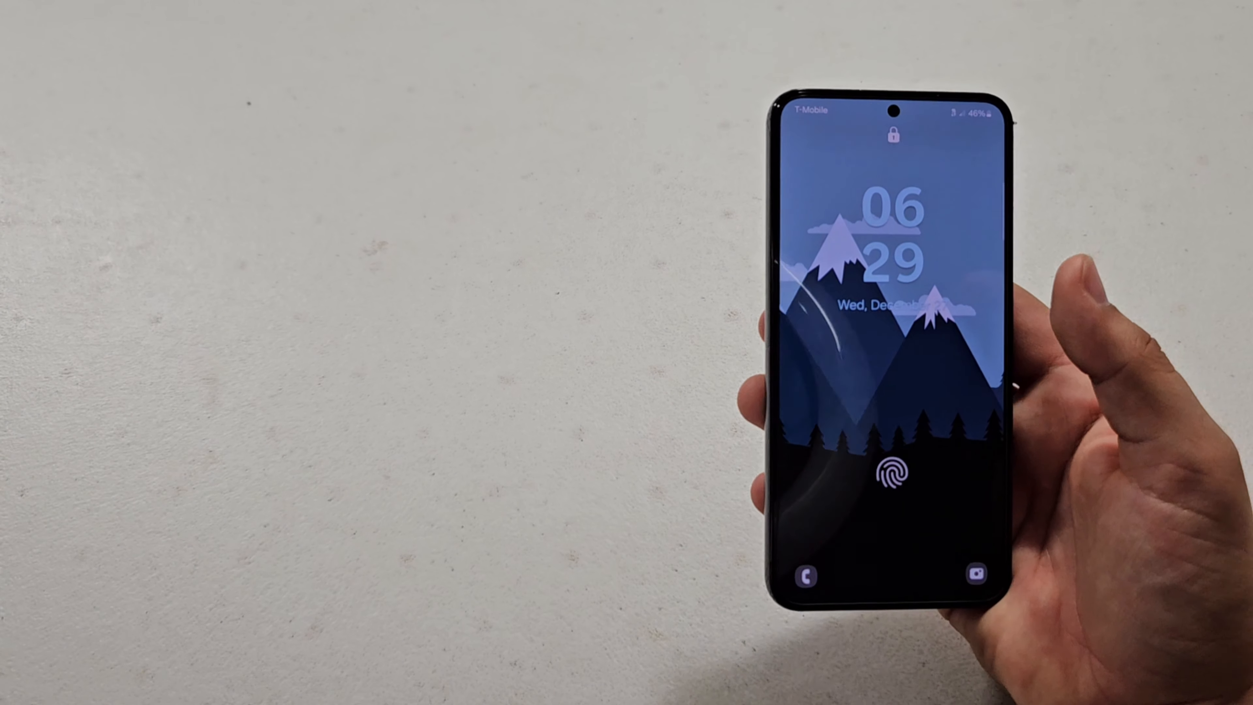
Step: Unlock the phone with the fingerprint sensor to reach the home screen
left_click(890, 474)
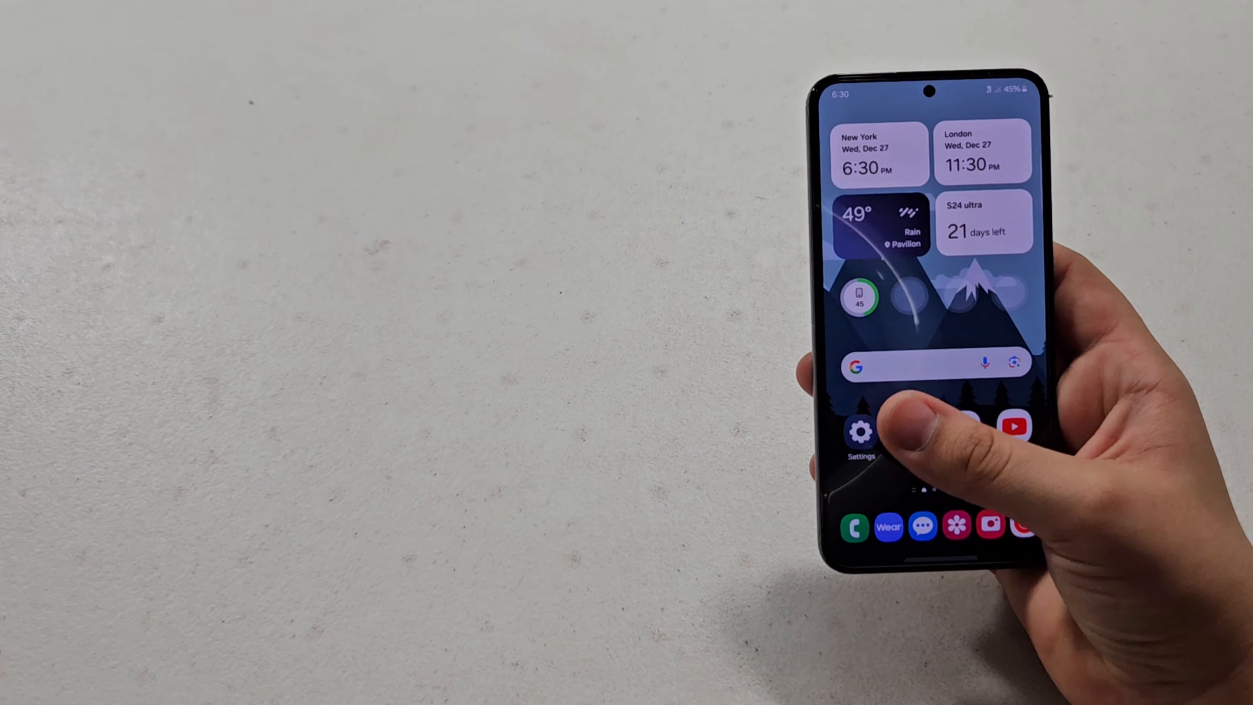
scroll("up", 3)
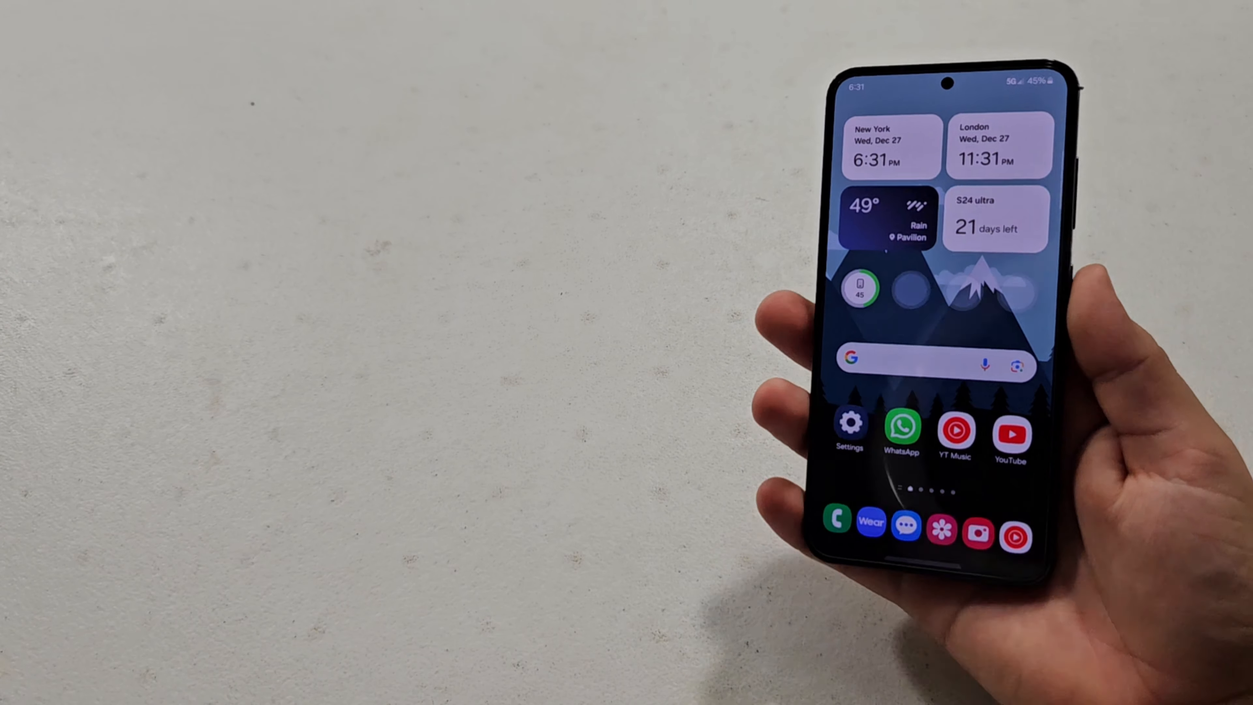
left_click(918, 358)
type("s23")
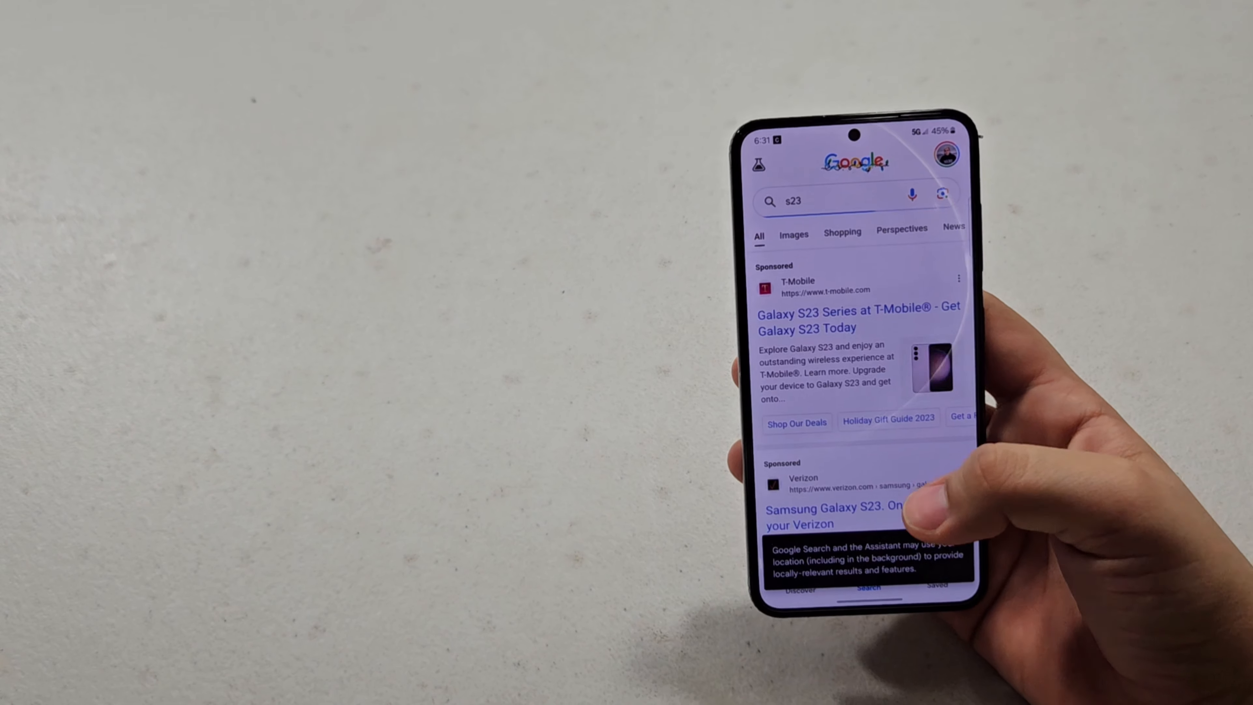
scroll("down", 3)
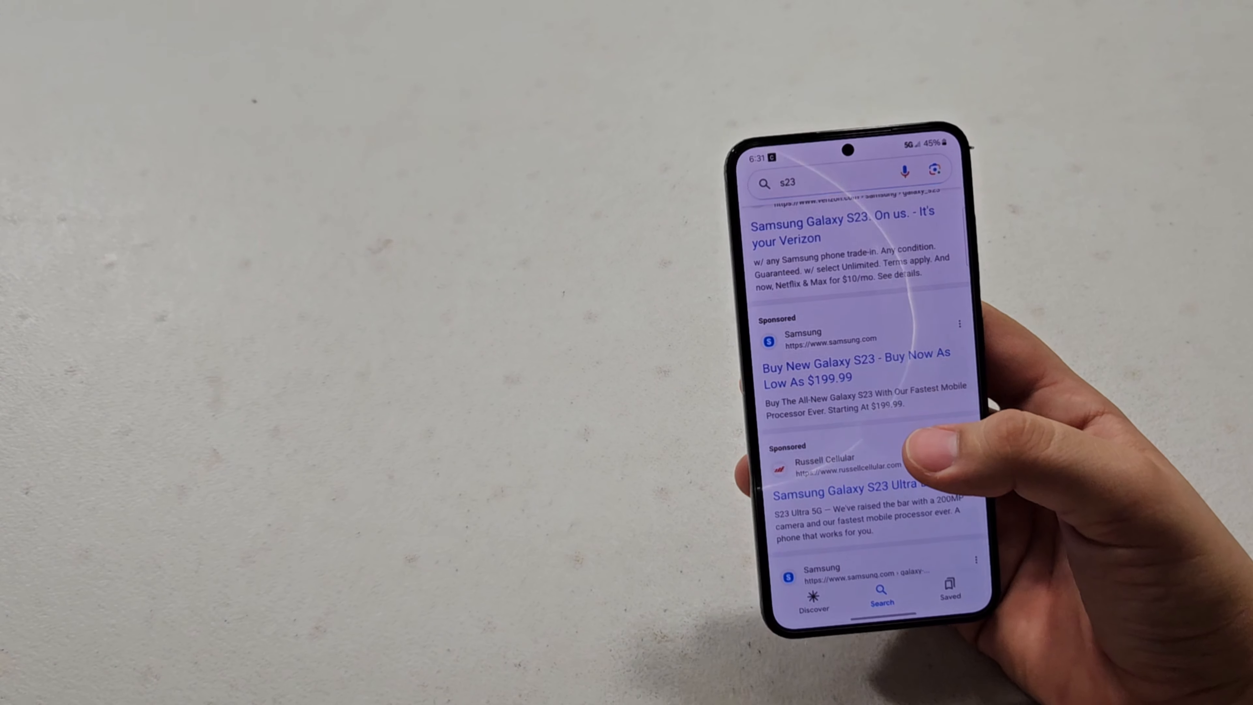
scroll("down", 3)
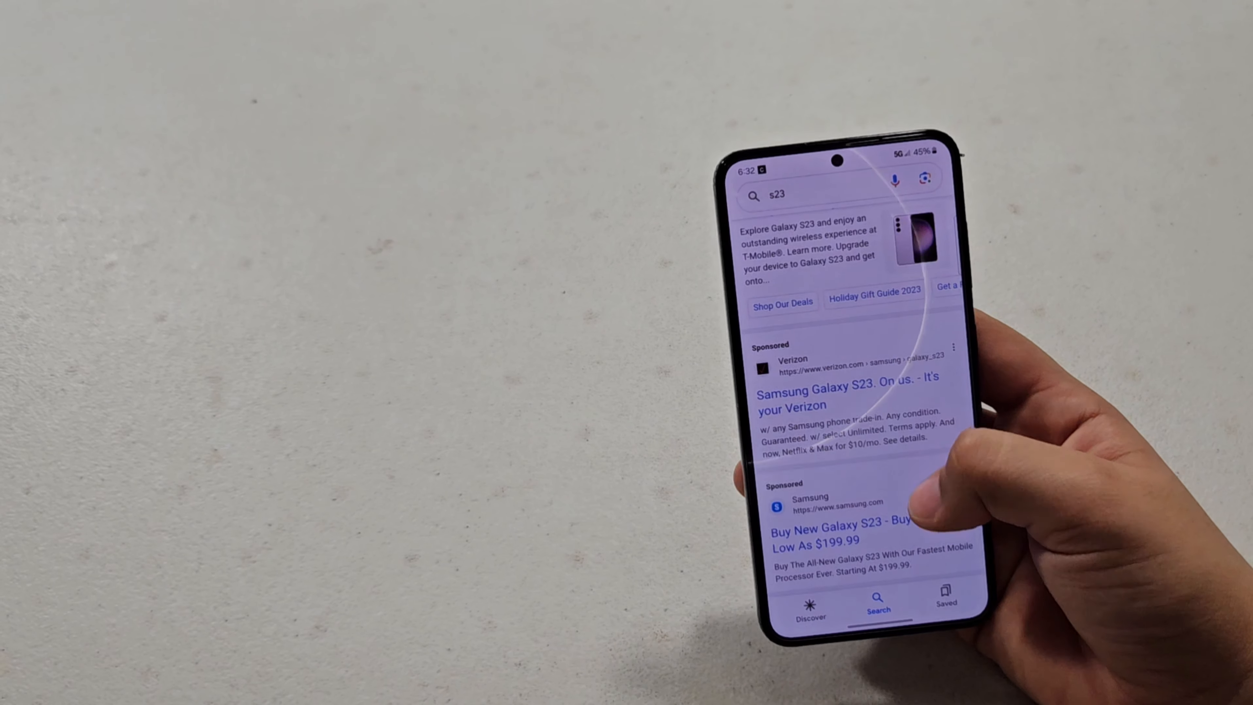
scroll("down", 3)
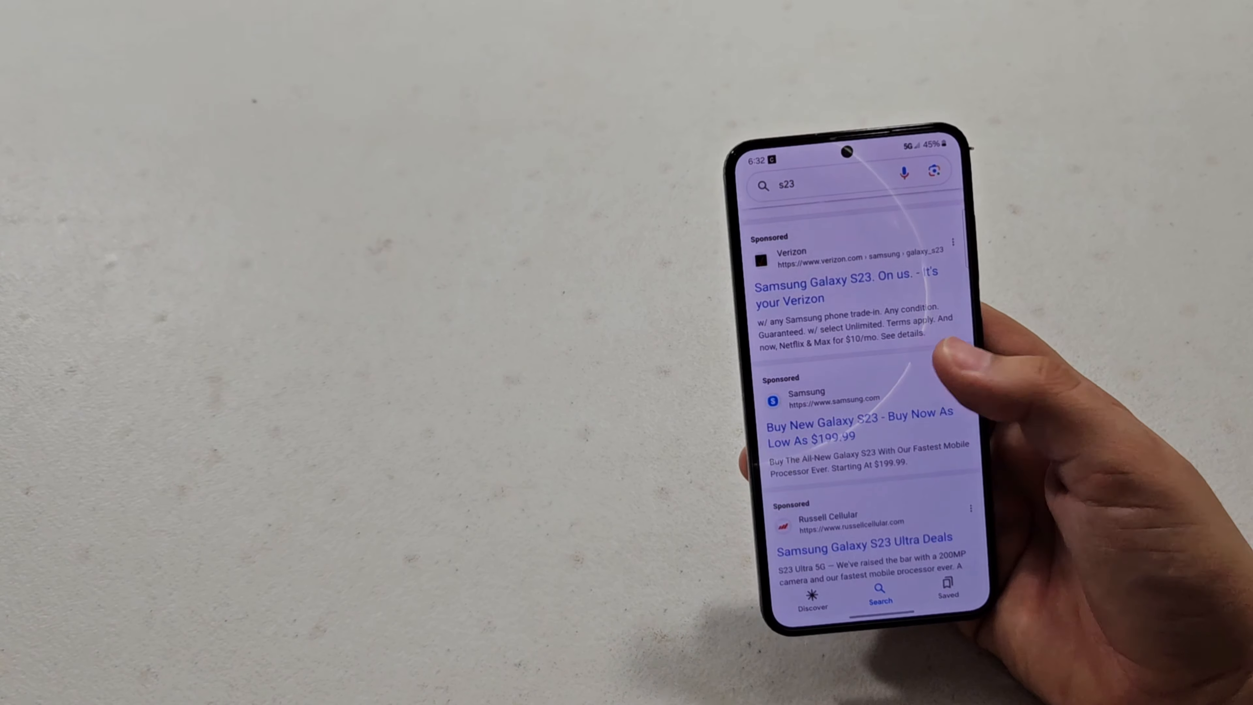
scroll("down", 3)
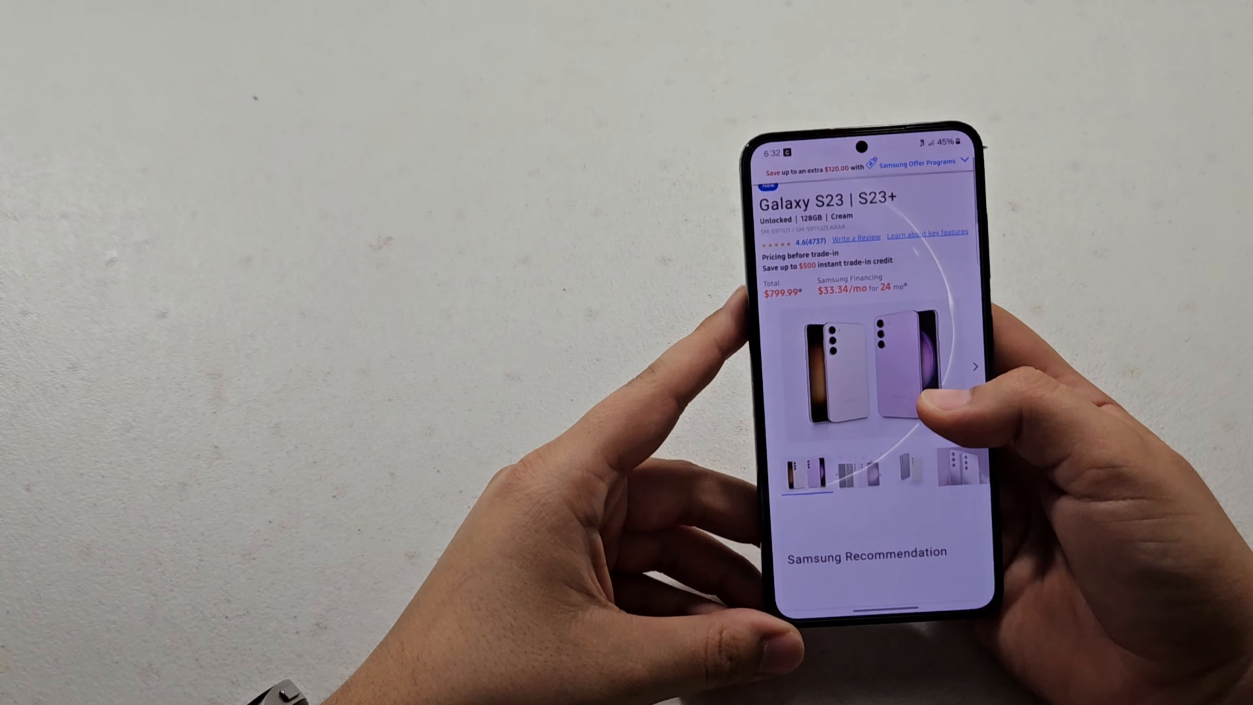
Step: Choose 256 GB storage for the Galaxy S23, raising the total to $859.99
scroll("down", 3)
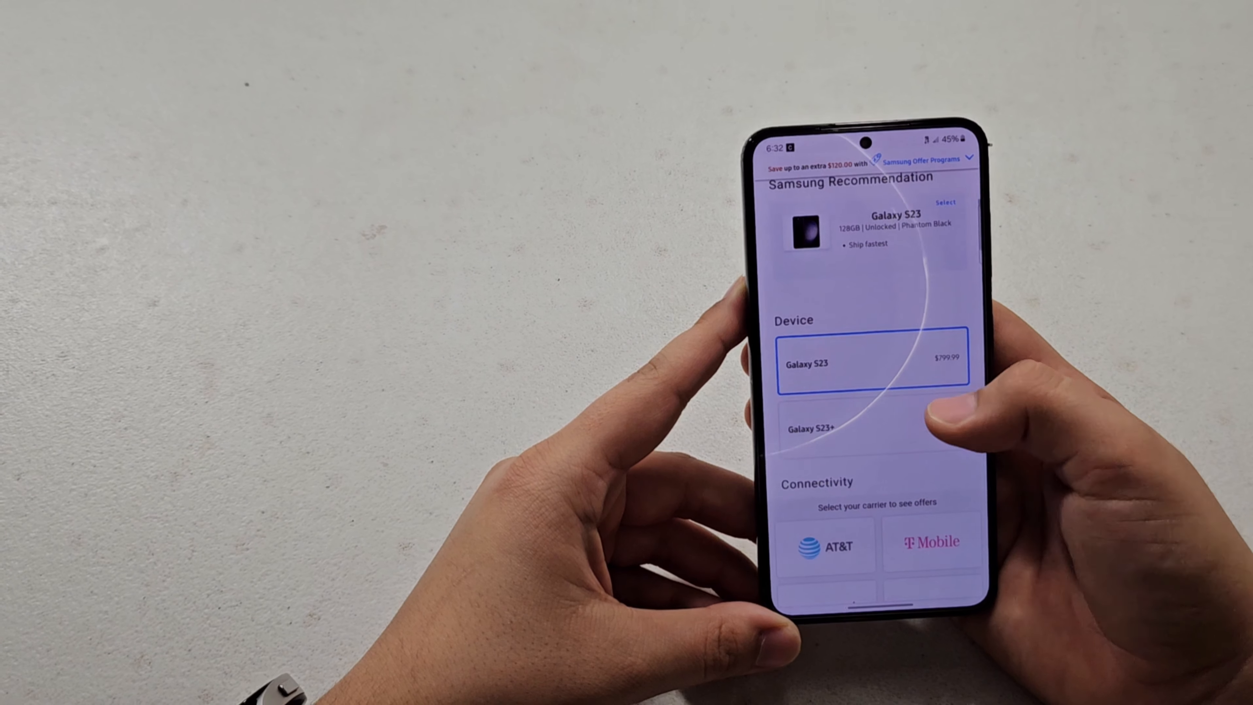
scroll("down", 3)
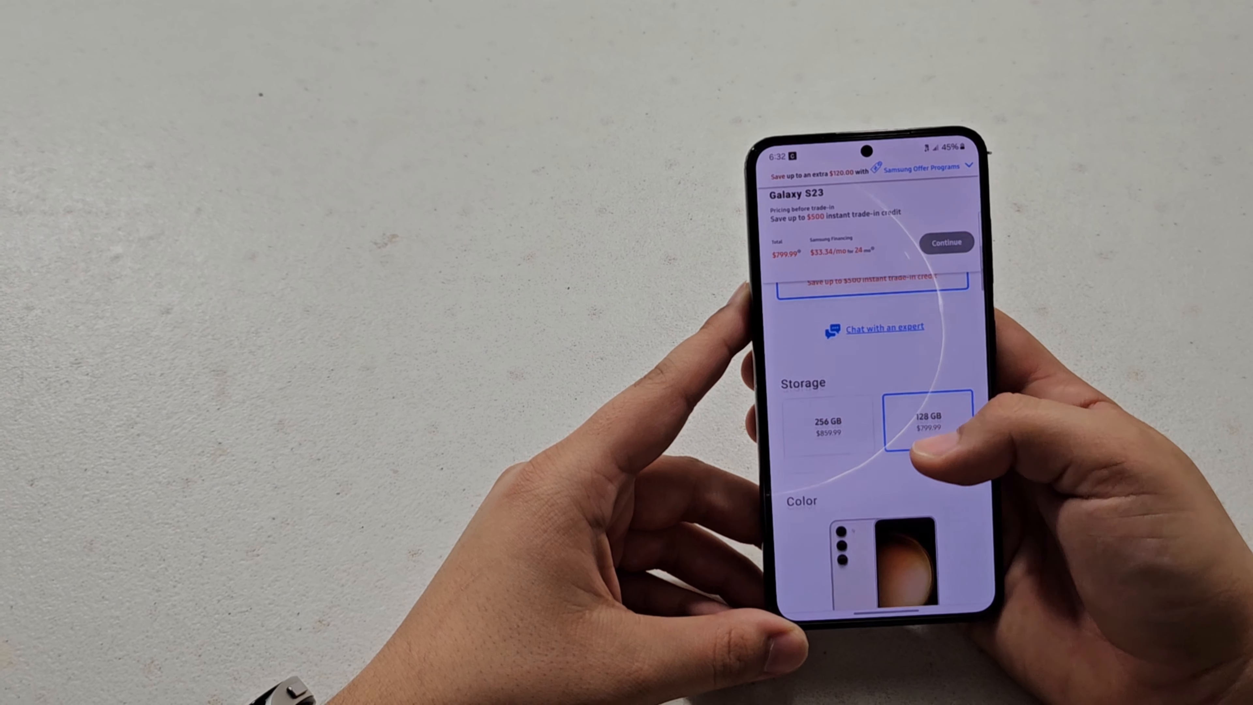
left_click(829, 427)
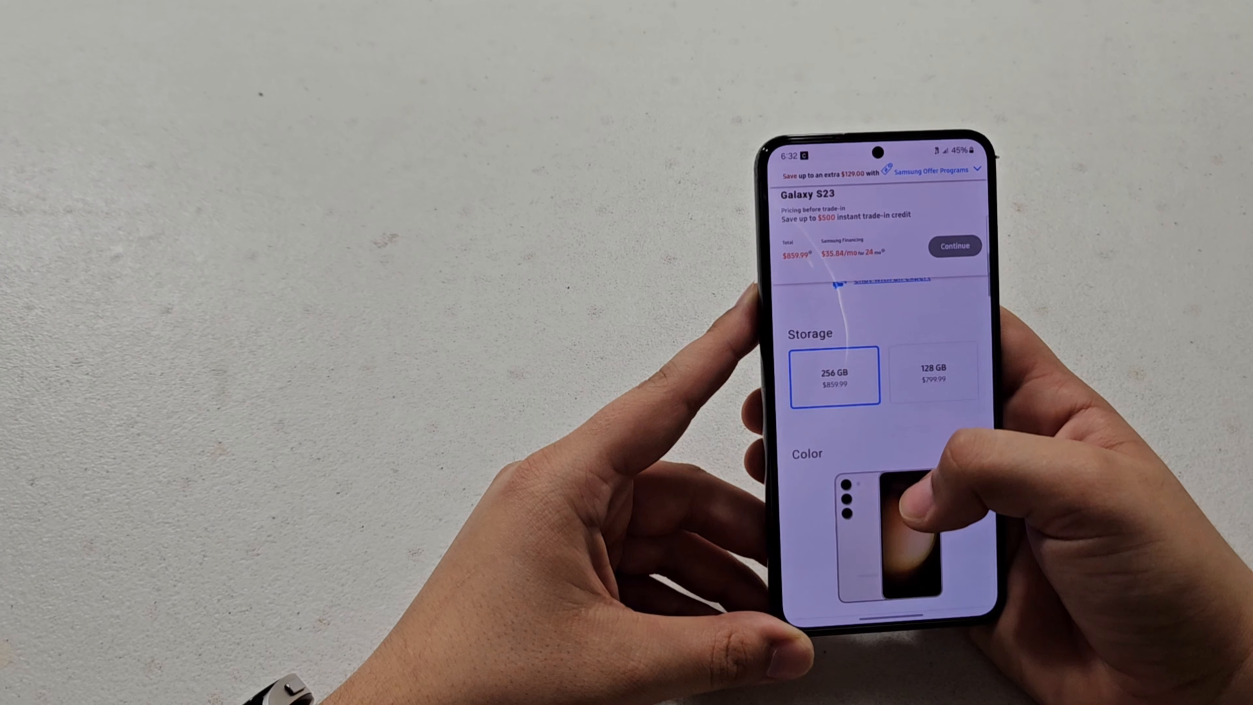
scroll("down", 3)
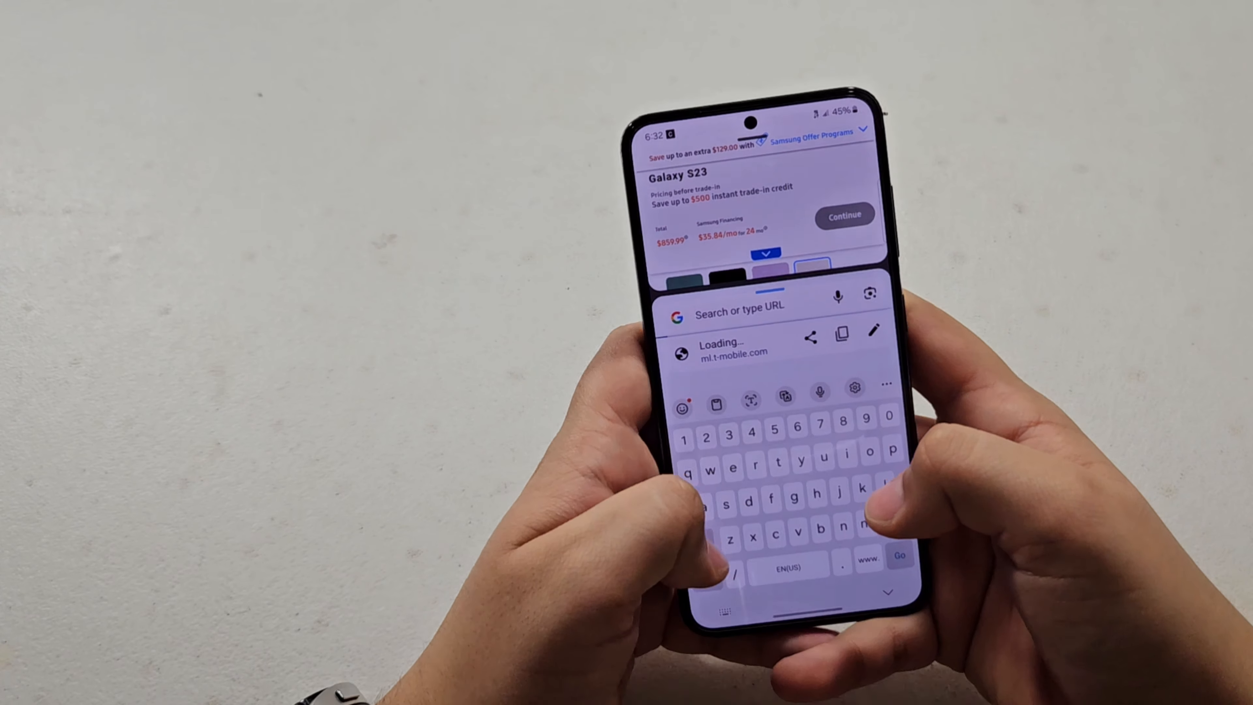
type("iph")
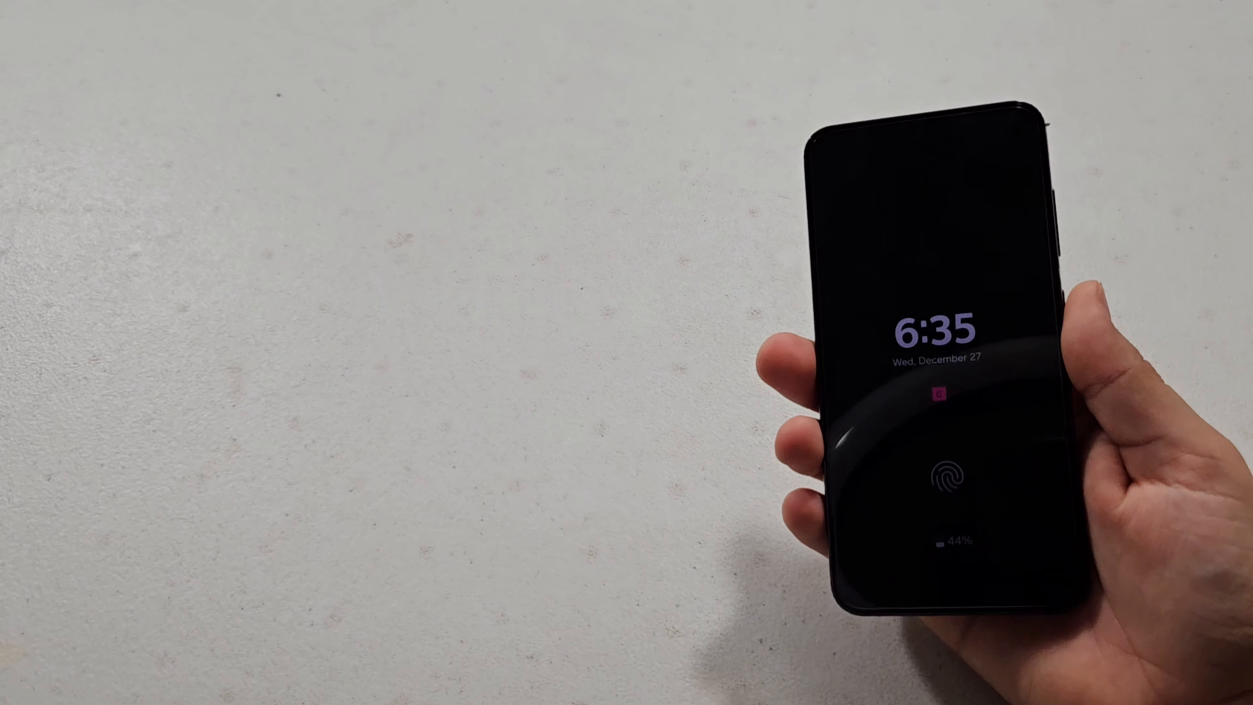
Step: Unlock the phone from the always-on display back to the home screen
left_click(949, 480)
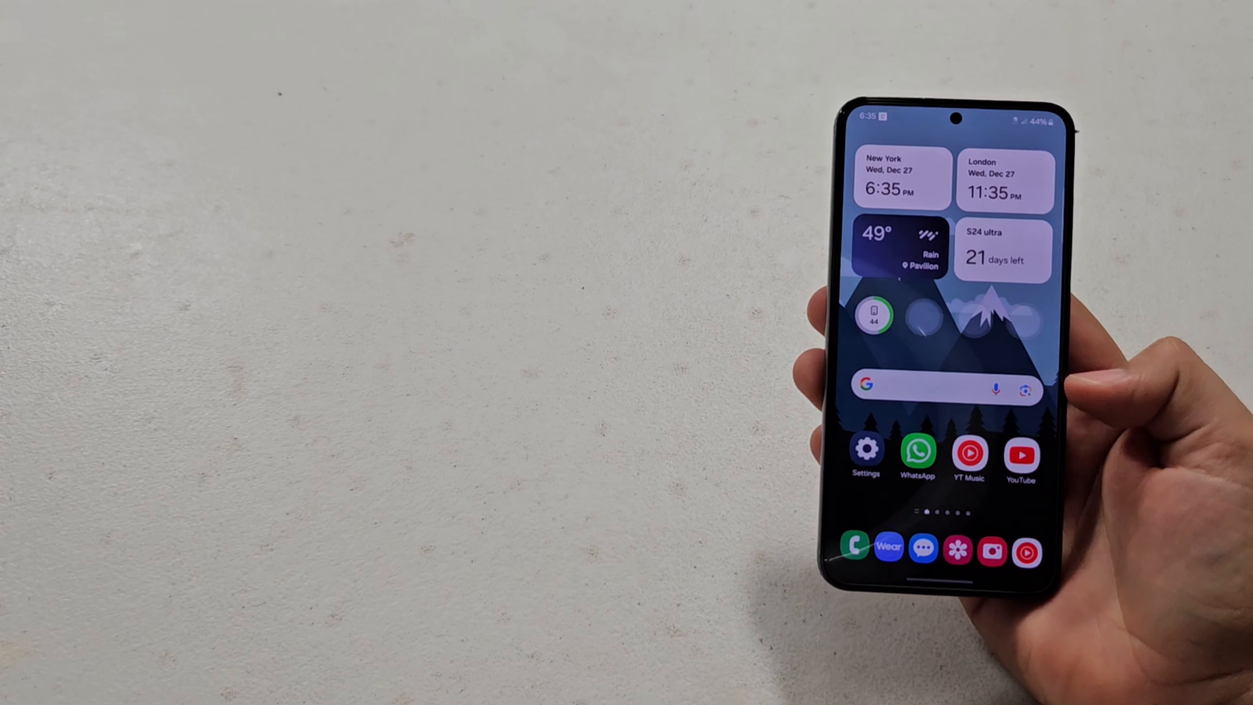